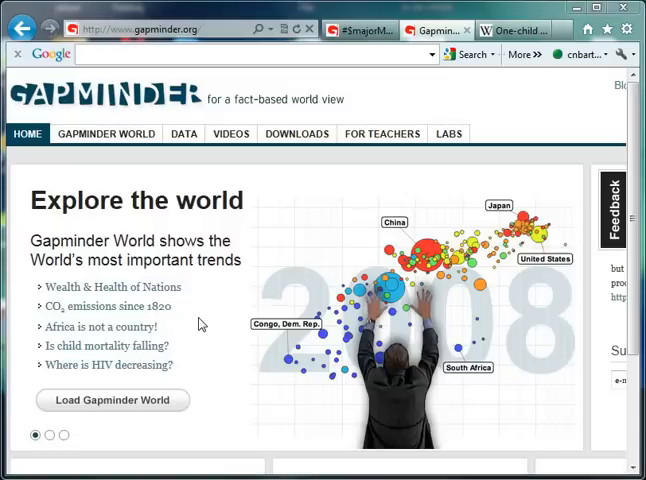
{"action": "mouse_move", "coordinate": [211, 313]}
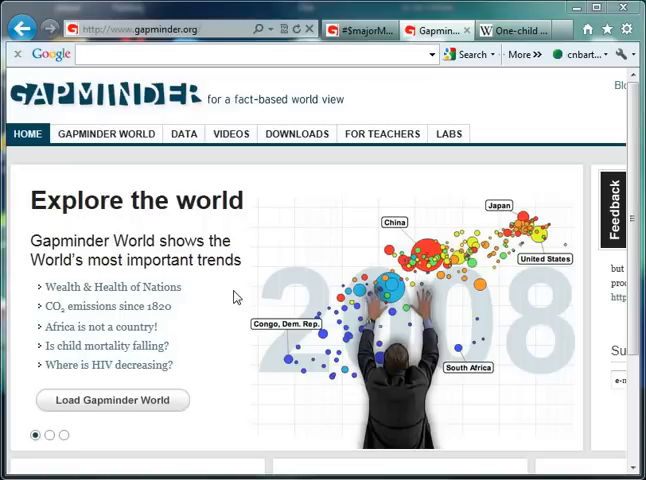
{"action": "mouse_move", "coordinate": [275, 263]}
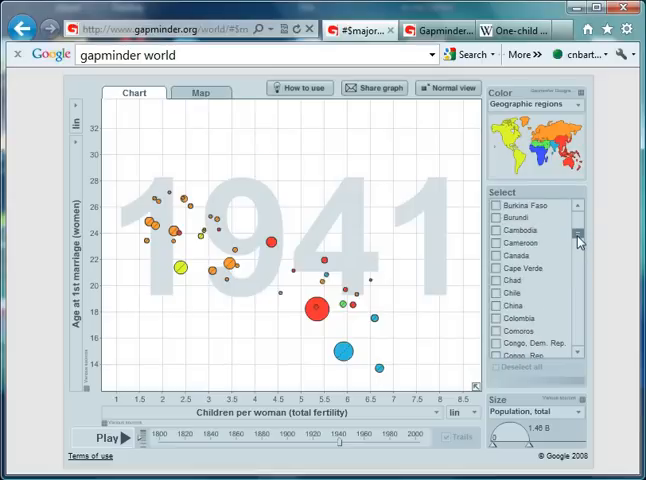
Select China and scroll the country list down to find the United Kingdom.
{"action": "left_click", "coordinate": [496, 306]}
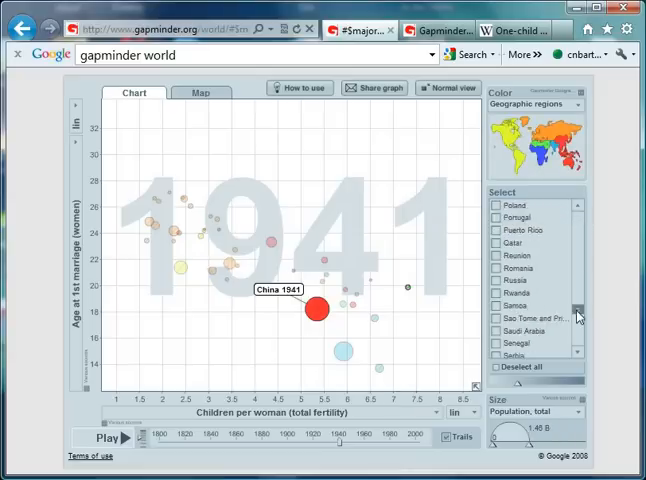
{"action": "scroll", "scroll_direction": "down", "scroll_amount": 3}
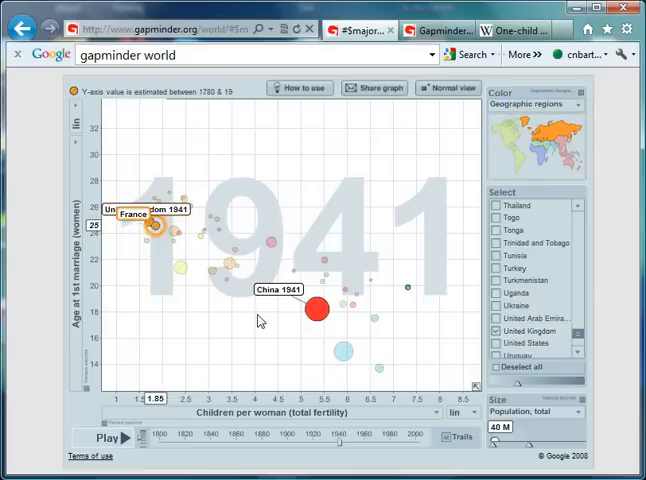
{"action": "left_click", "coordinate": [316, 309]}
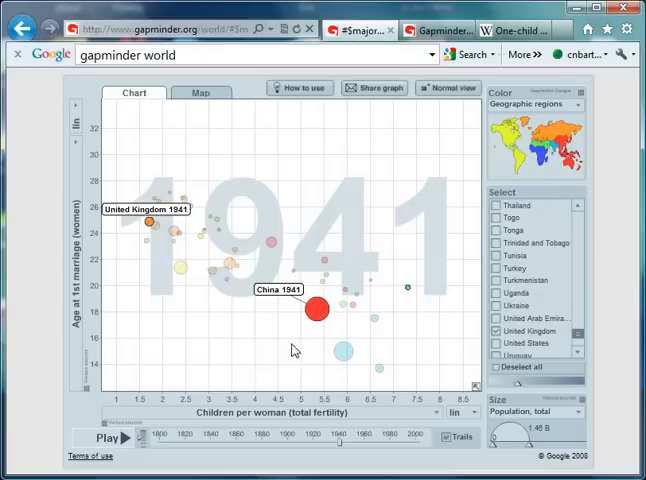
{"action": "mouse_move", "coordinate": [338, 447]}
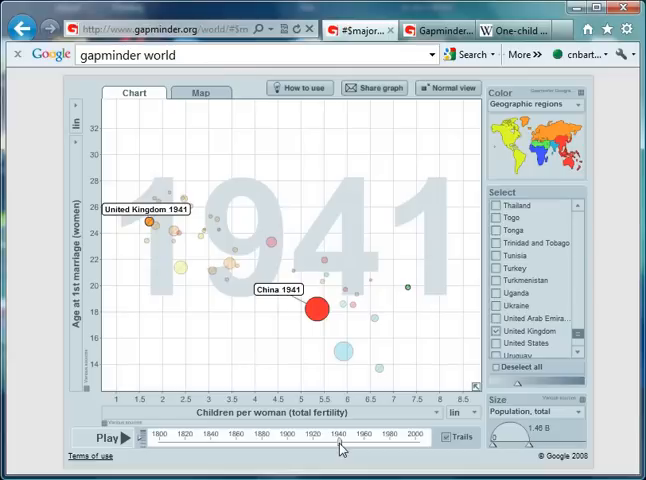
Play the animation from 1941 and stop it at 1949.
{"action": "left_click", "coordinate": [104, 438]}
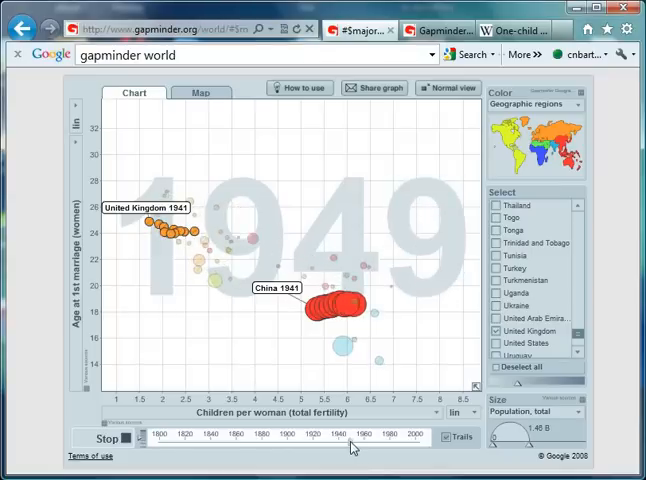
{"action": "left_click", "coordinate": [105, 439]}
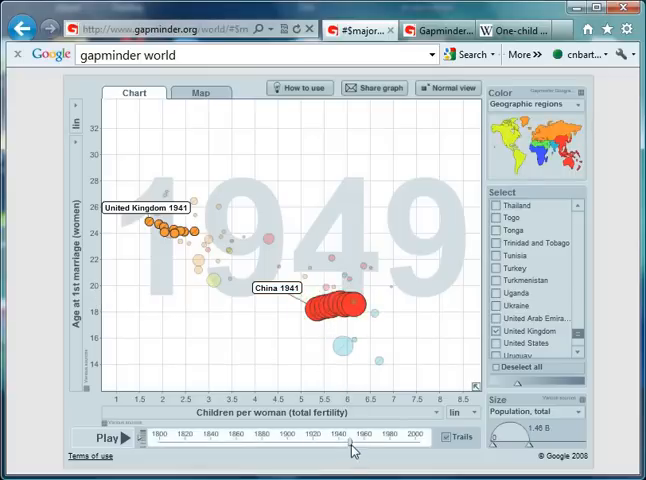
Resume playback, pause at 1959 with Algeria added, then resume again.
{"action": "left_click", "coordinate": [107, 438]}
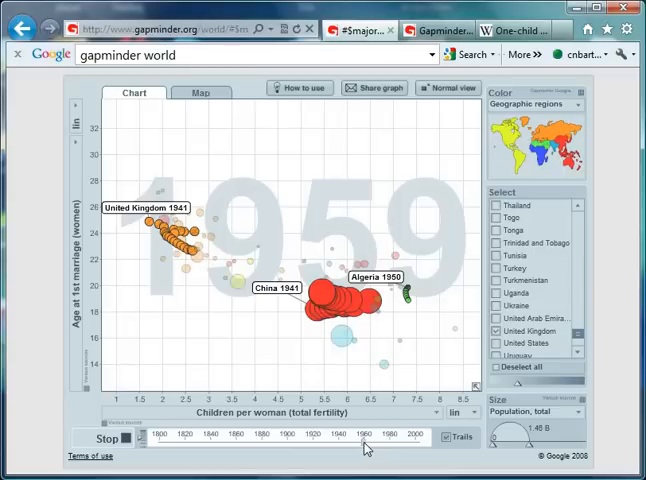
{"action": "left_click", "coordinate": [104, 438]}
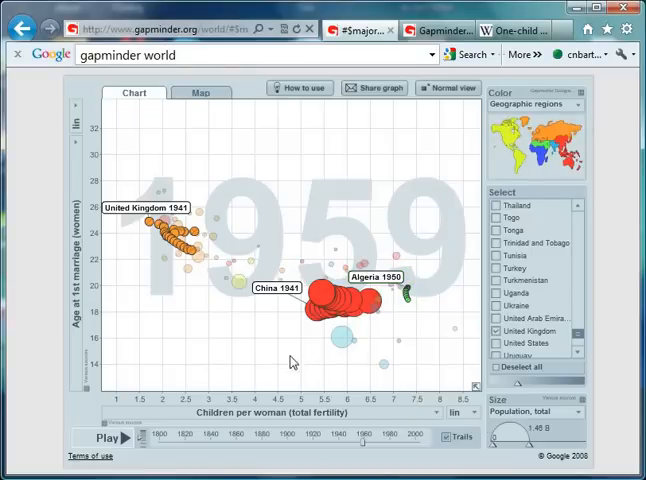
{"action": "left_click", "coordinate": [102, 438]}
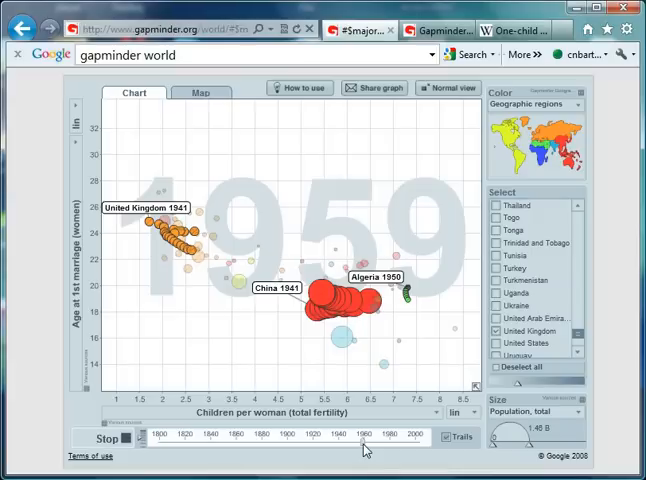
Pause around 1971 to inspect India's bubble, then resume toward 1979.
{"action": "left_click", "coordinate": [363, 438]}
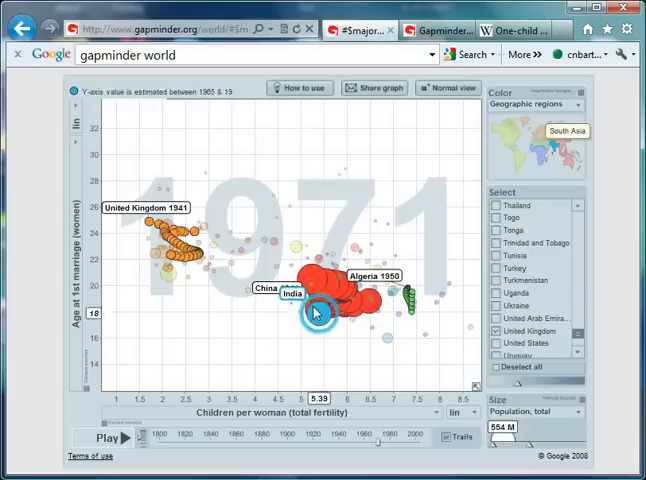
{"action": "left_click", "coordinate": [315, 308]}
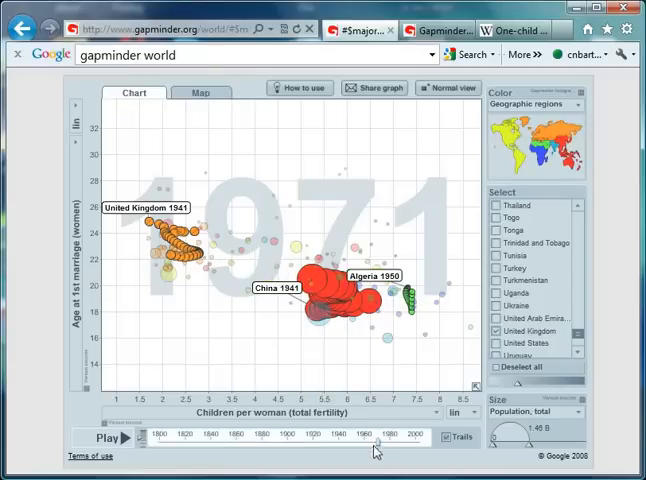
{"action": "left_click", "coordinate": [103, 438]}
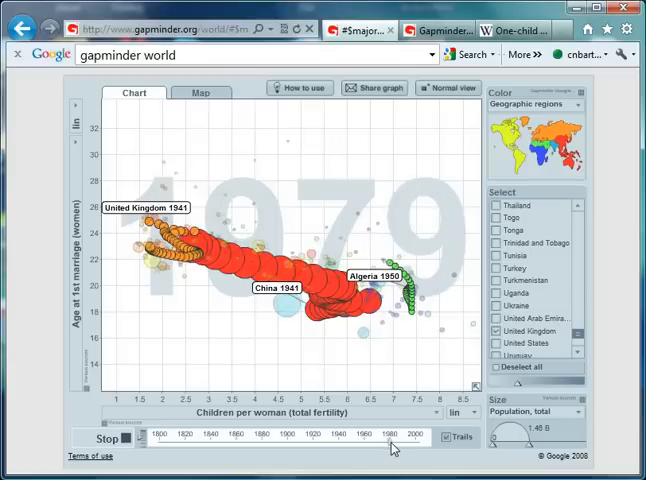
Pause at 1981, then play on through 2000 to 2005.
{"action": "left_click", "coordinate": [390, 442]}
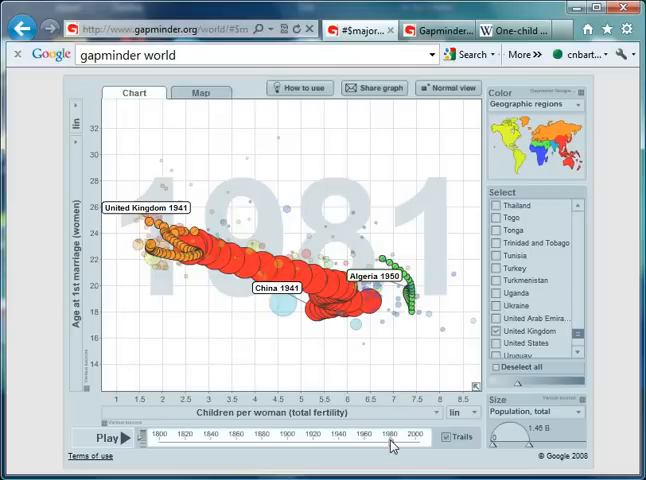
{"action": "left_click", "coordinate": [102, 438]}
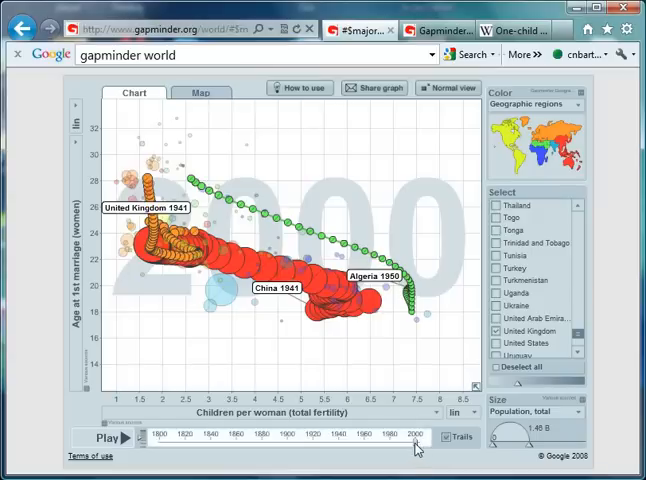
{"action": "left_click", "coordinate": [104, 438]}
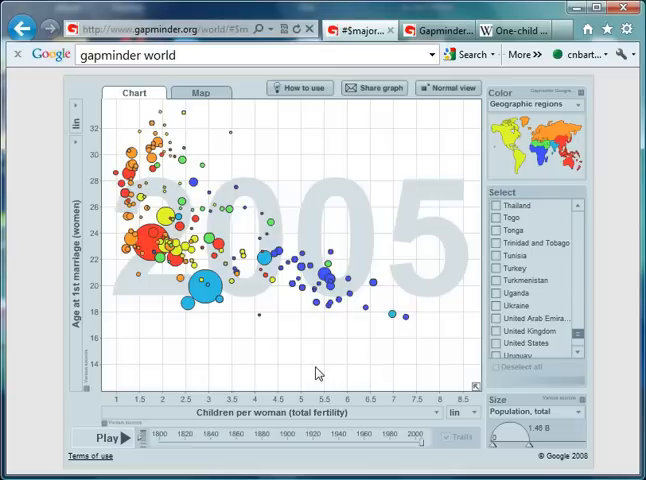
{"action": "mouse_move", "coordinate": [402, 344]}
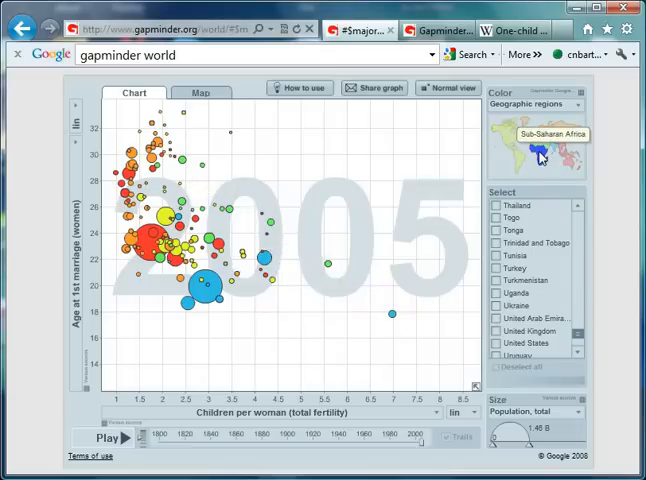
{"action": "mouse_move", "coordinate": [405, 318]}
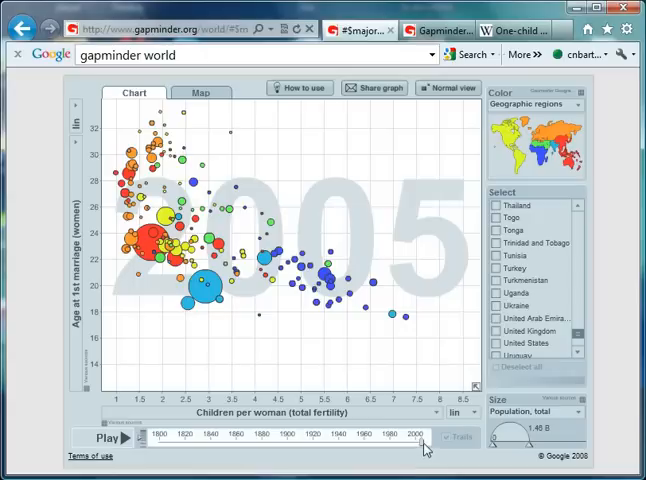
Rewind the time slider to 1945 and play for all countries.
{"action": "left_click", "coordinate": [103, 438]}
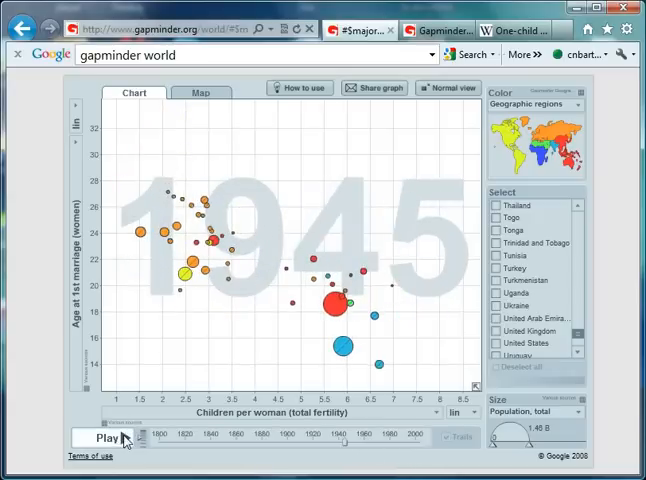
{"action": "left_click", "coordinate": [107, 439]}
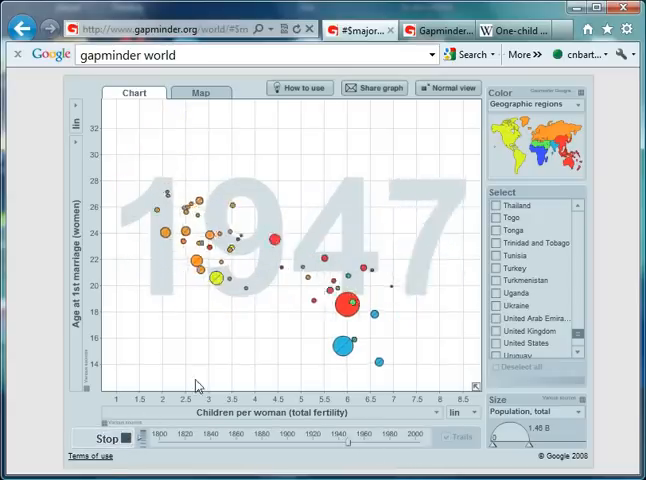